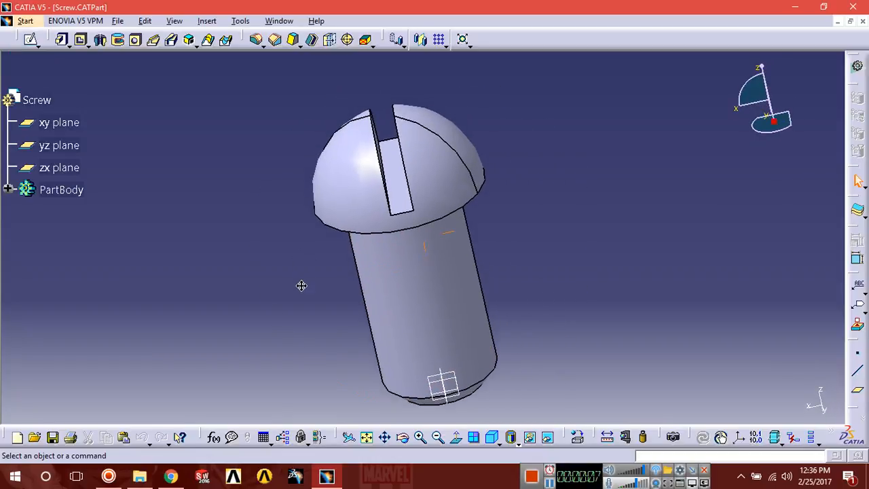
Step: Orbit the finished screw model to view it before starting a new part
left_click_drag(302, 285, 511, 278)
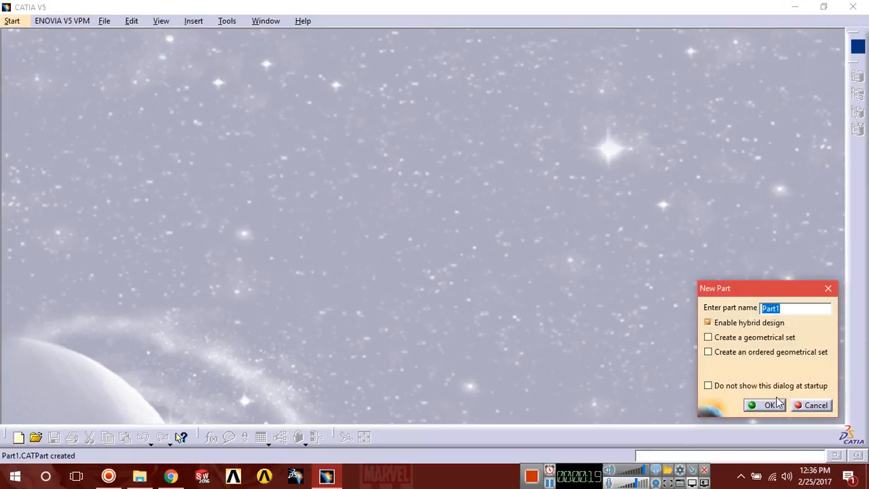
Step: Name the new part 'Screw' and set the sketched circle's diameter to 20 mm
type("Scre")
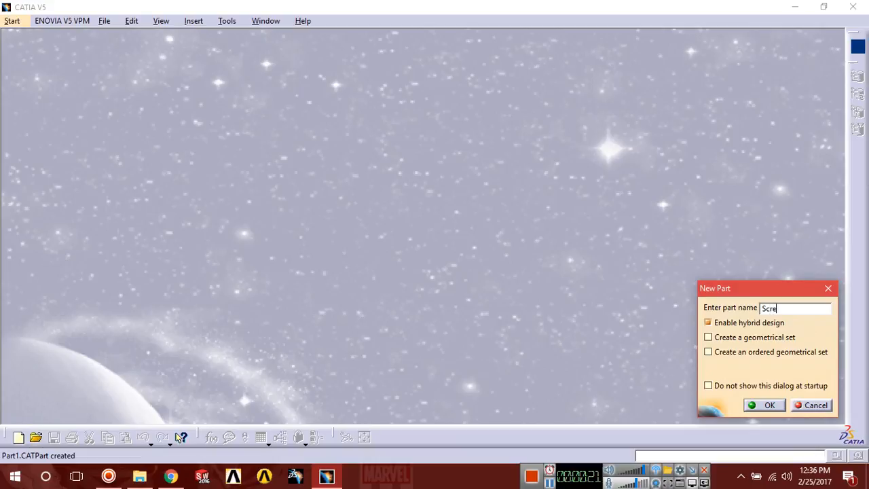
left_click(770, 405)
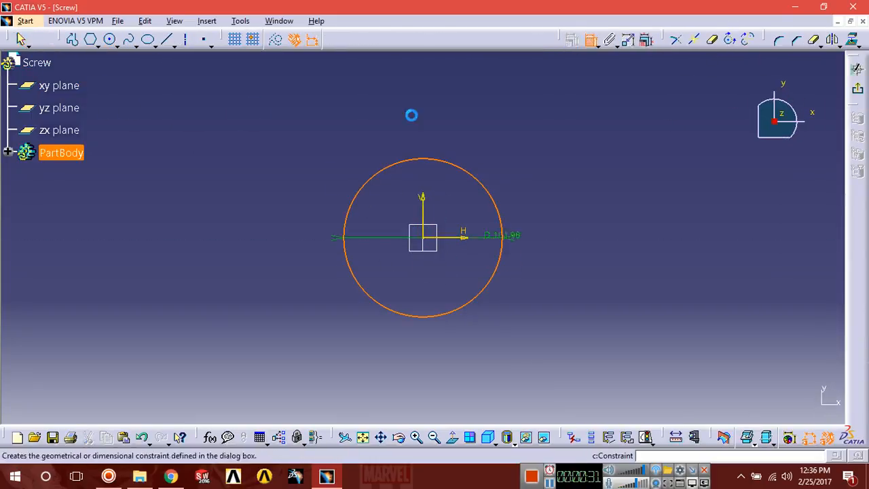
double_click(503, 235)
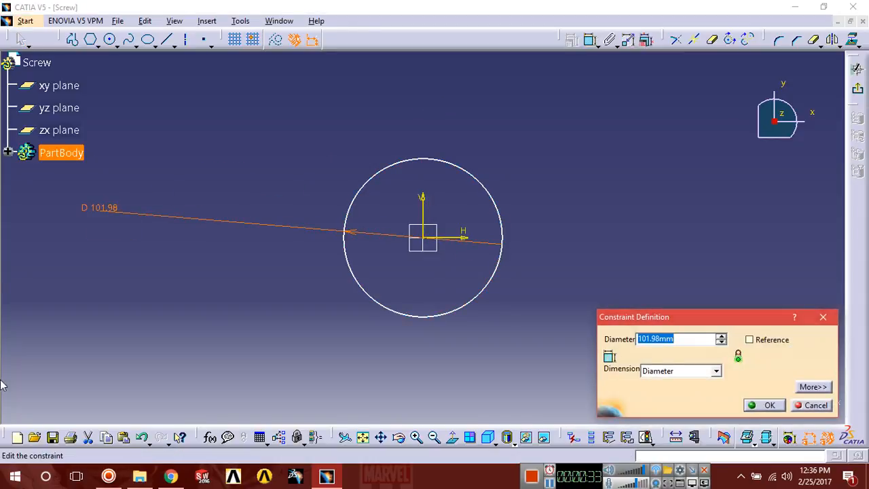
type("20")
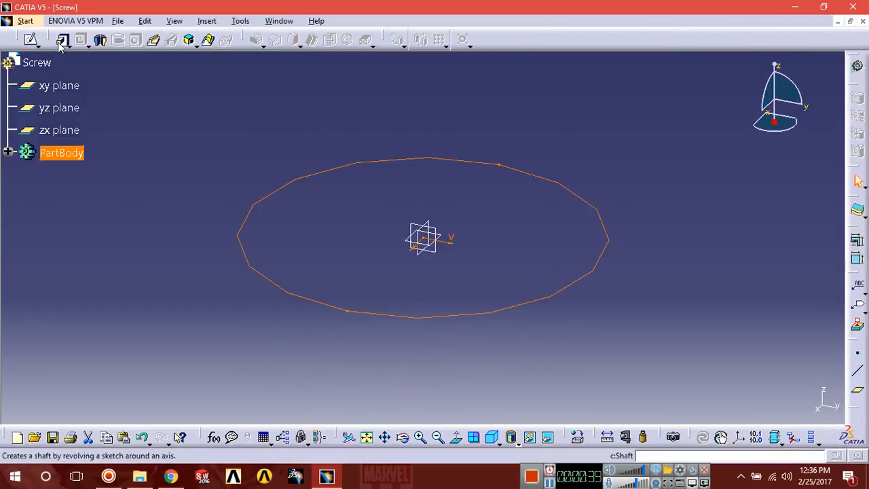
Step: Pad the 20 mm circle 38 mm into a cylinder and view its bottom end
left_click(62, 39)
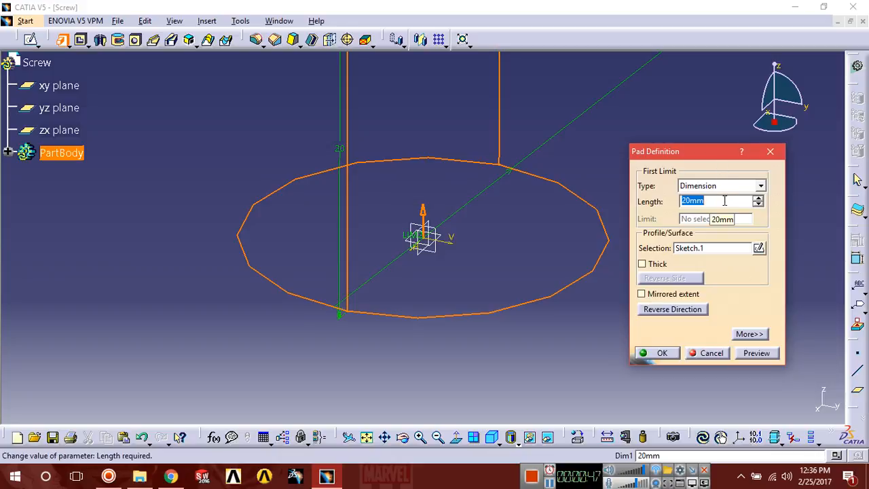
type("38")
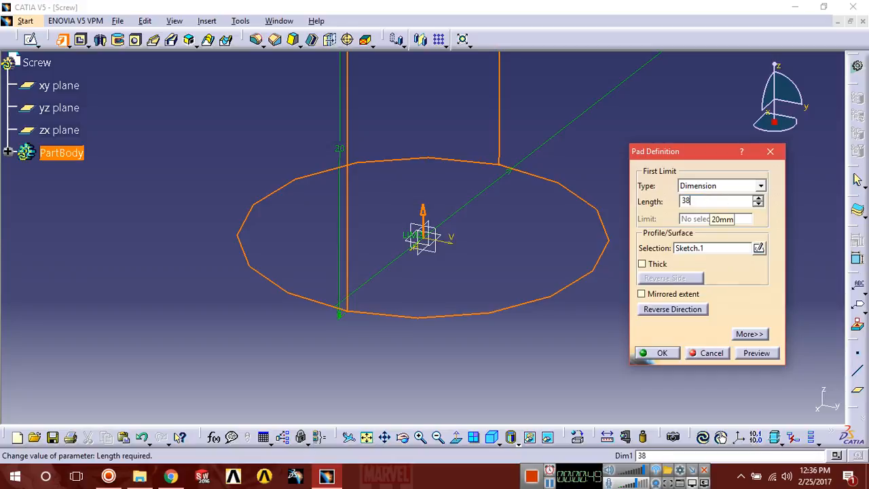
left_click(663, 353)
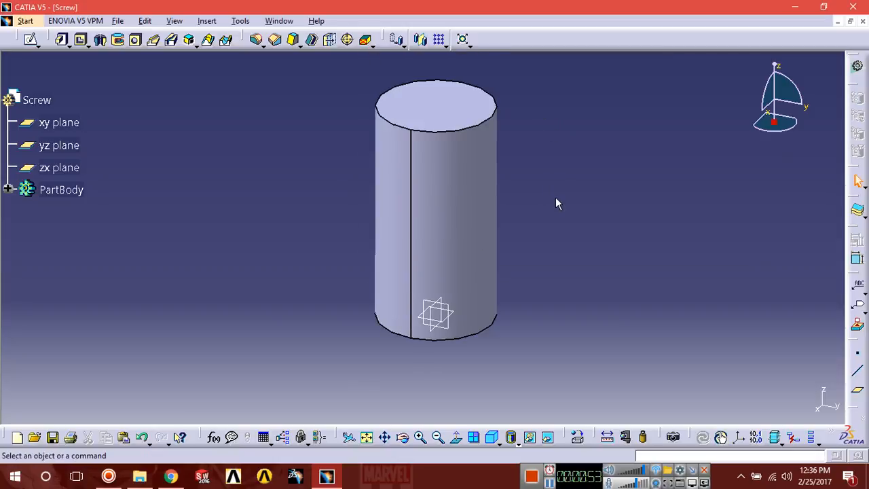
left_click_drag(557, 204, 550, 218)
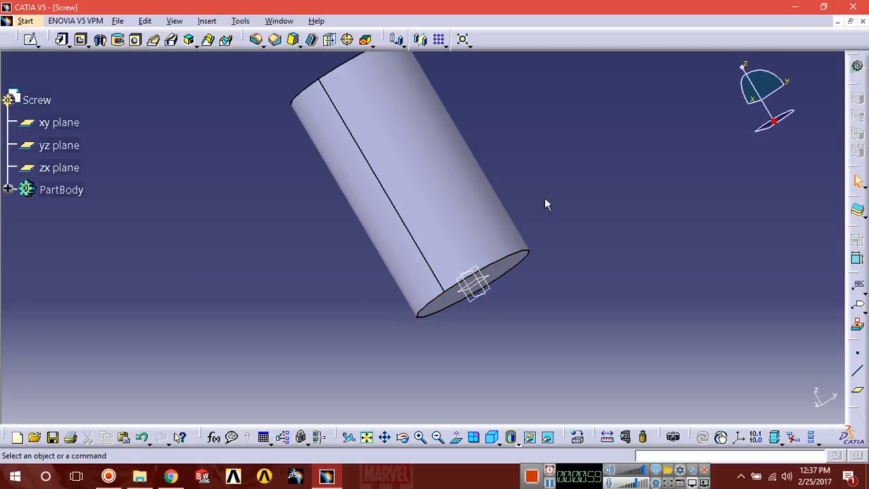
Step: Chamfer the cylinder's bottom edge with a 3 mm length and inspect it
left_click(275, 40)
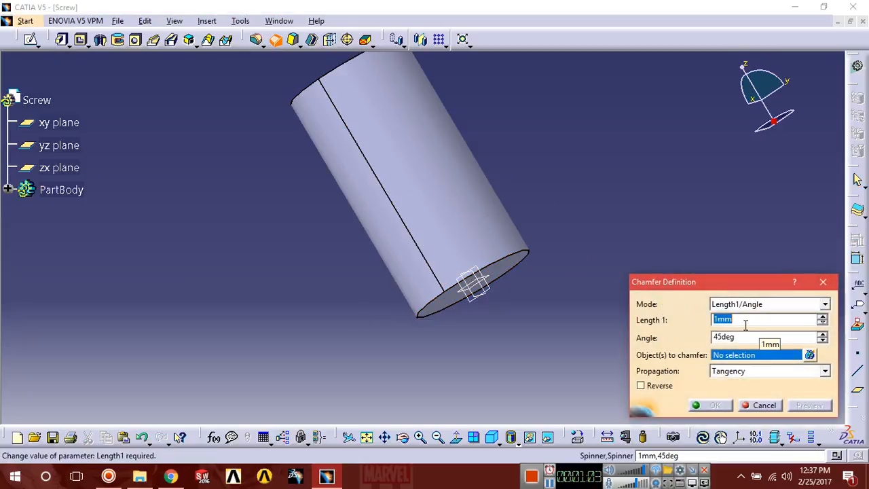
type("3")
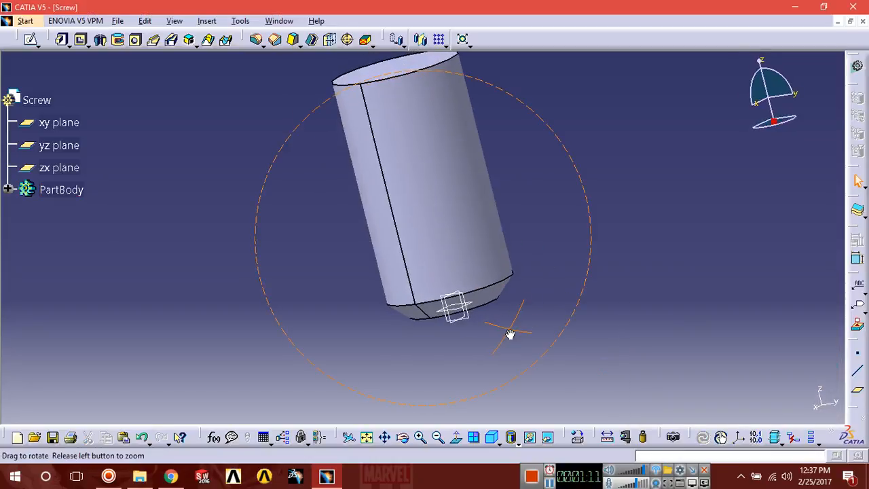
left_click_drag(511, 334, 556, 408)
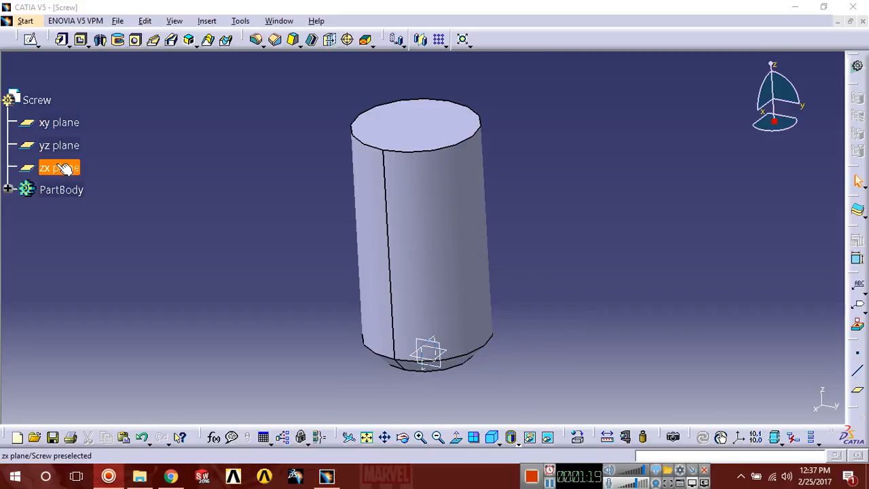
Step: Start a sketch on the zx plane, face it, and draw the three-point head arc
left_click(37, 100)
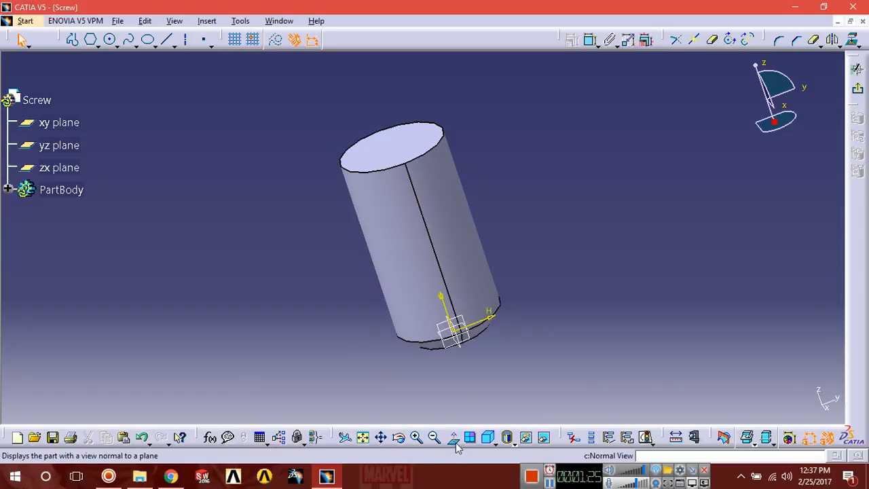
left_click(456, 437)
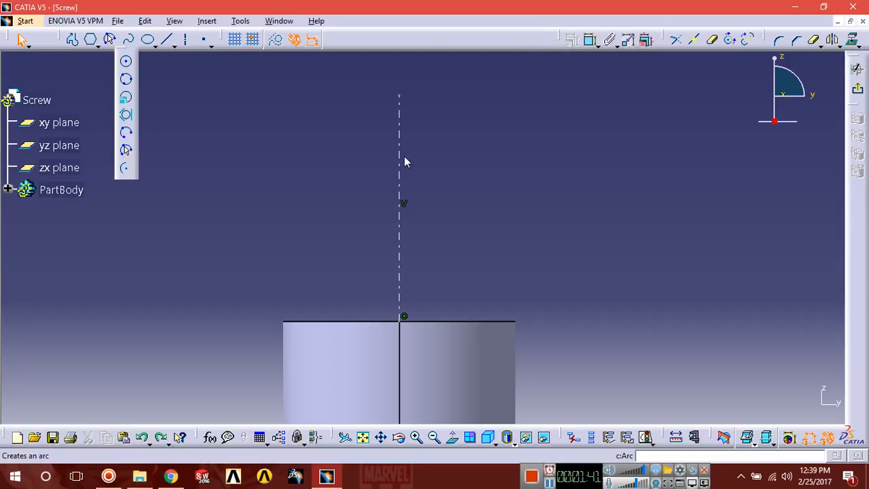
left_click(399, 149)
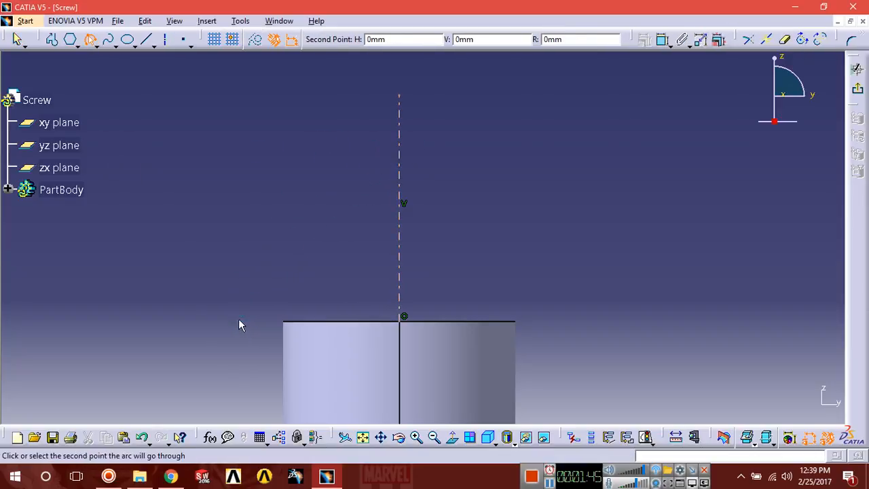
mouse_move(247, 264)
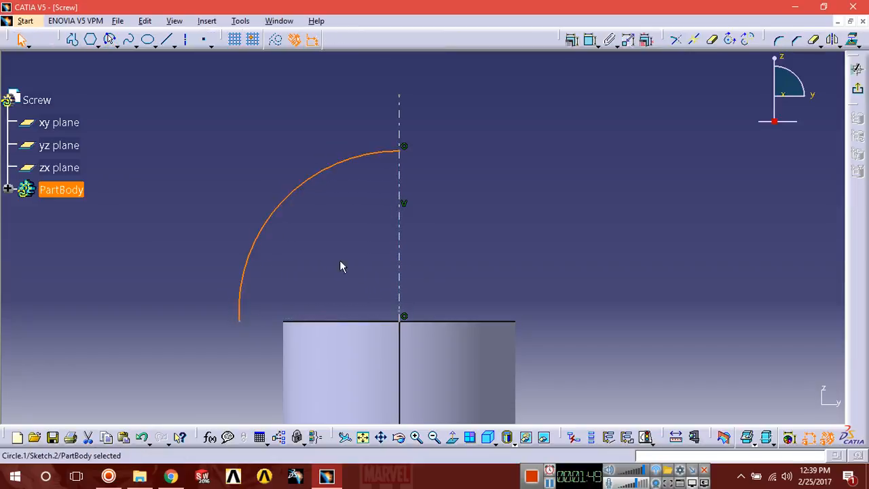
left_click(341, 267)
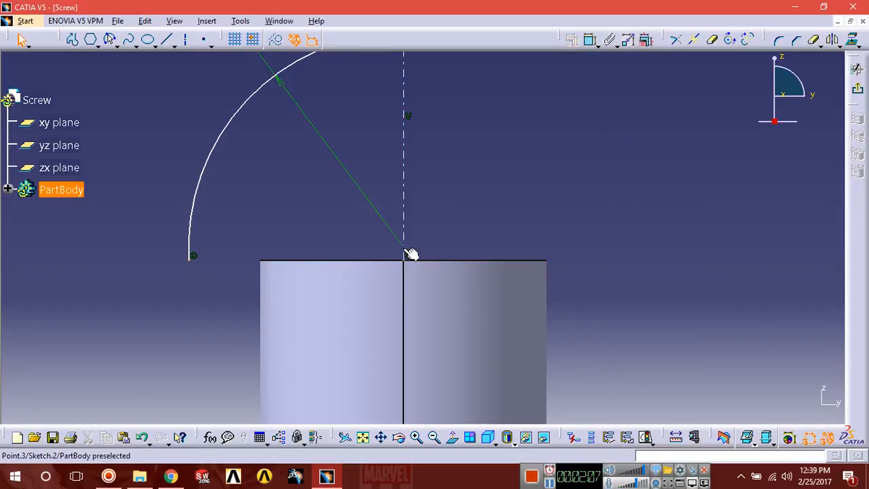
Step: Make the arc end coincident with the cylinder's top-centre axis point and begin the closing line
left_click(407, 255)
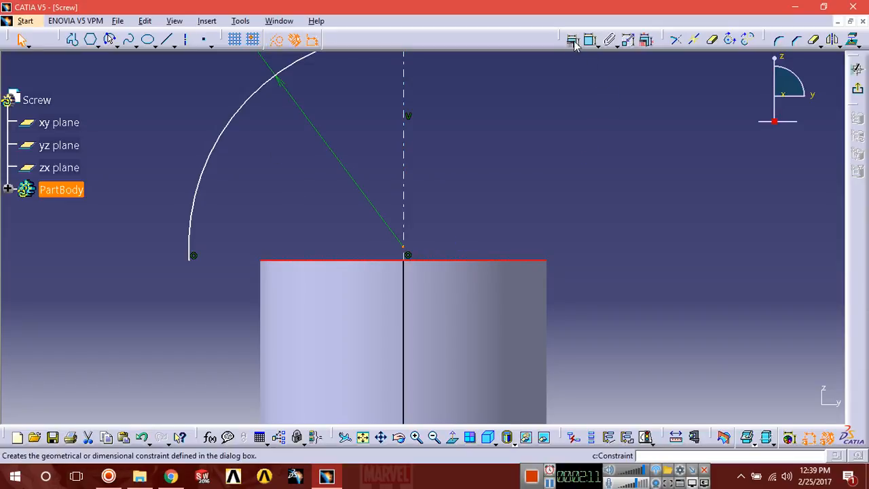
left_click(573, 40)
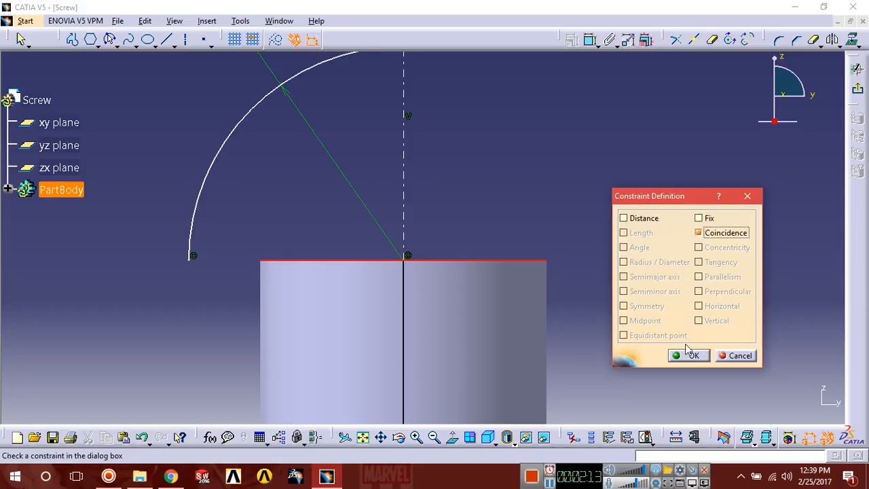
left_click(689, 356)
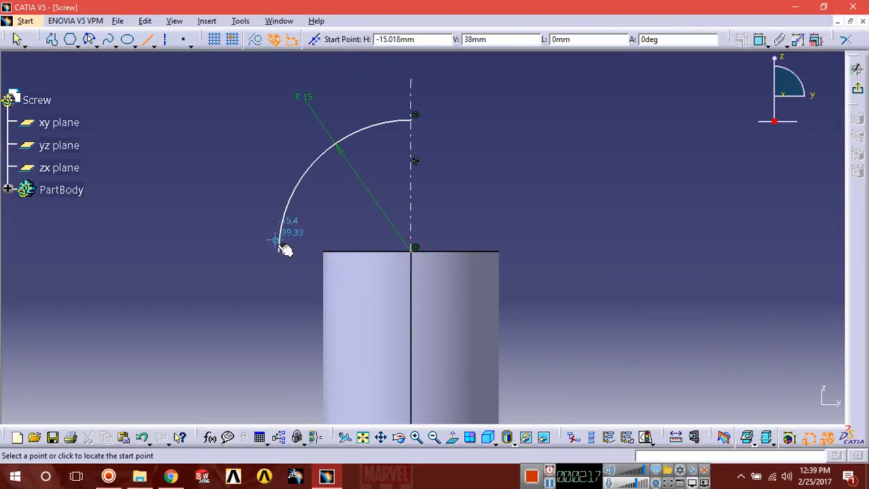
left_click(411, 257)
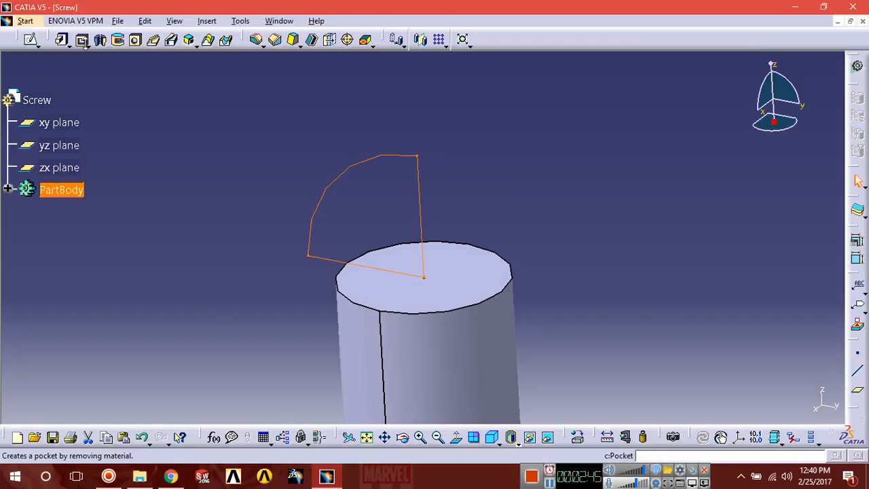
mouse_move(100, 40)
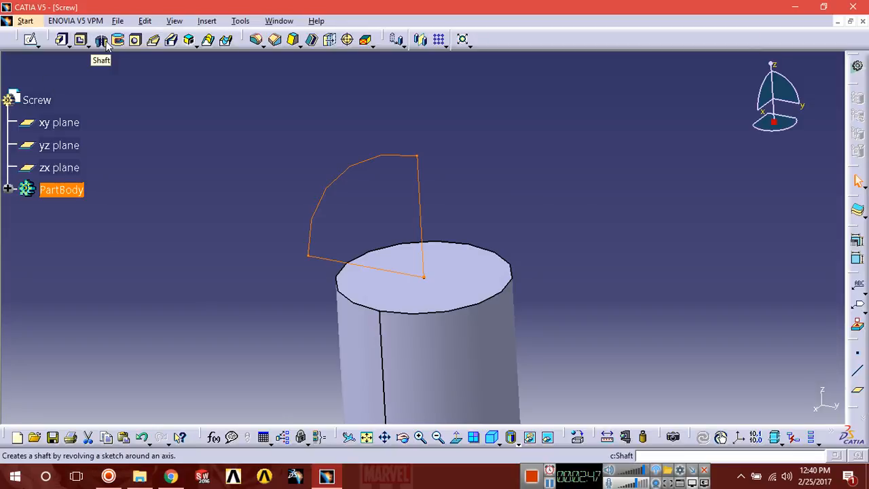
Step: Revolve Sketch.2 a full 360 degrees around the sketch axis into a domed head
left_click(101, 39)
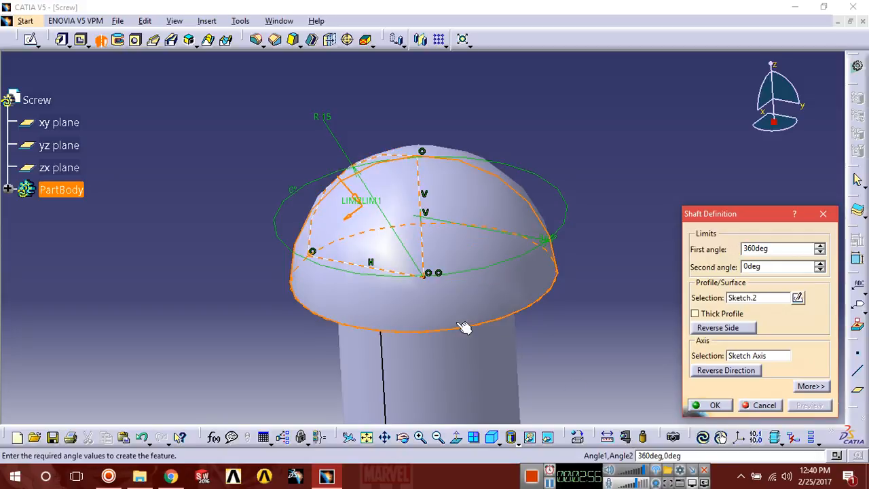
left_click(714, 405)
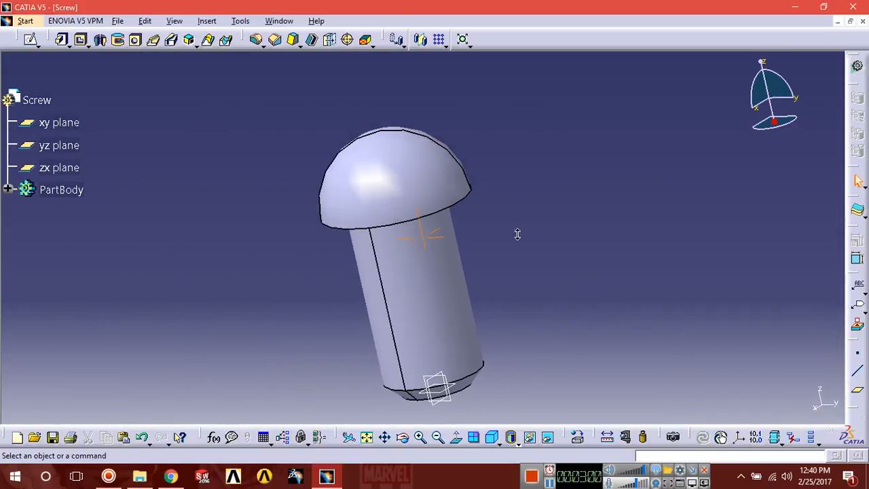
mouse_move(59, 145)
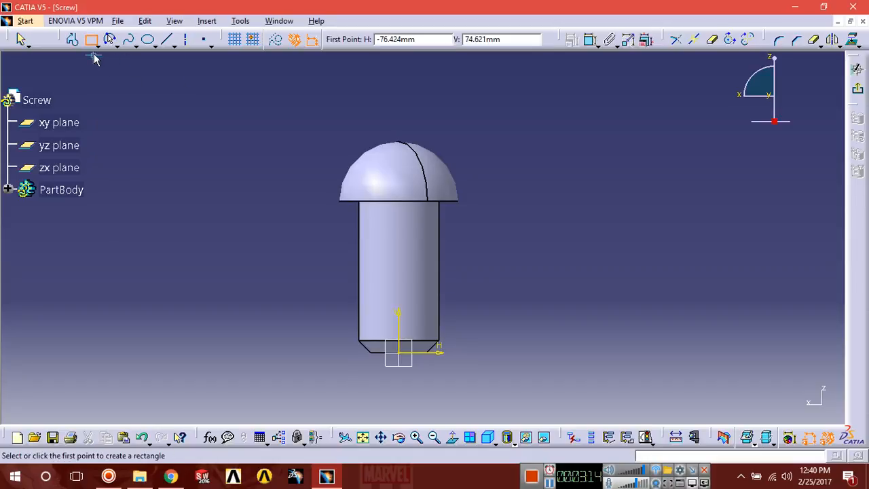
Step: Draw a centred rectangle on the screw axis above the head and dimension its width
left_click(91, 39)
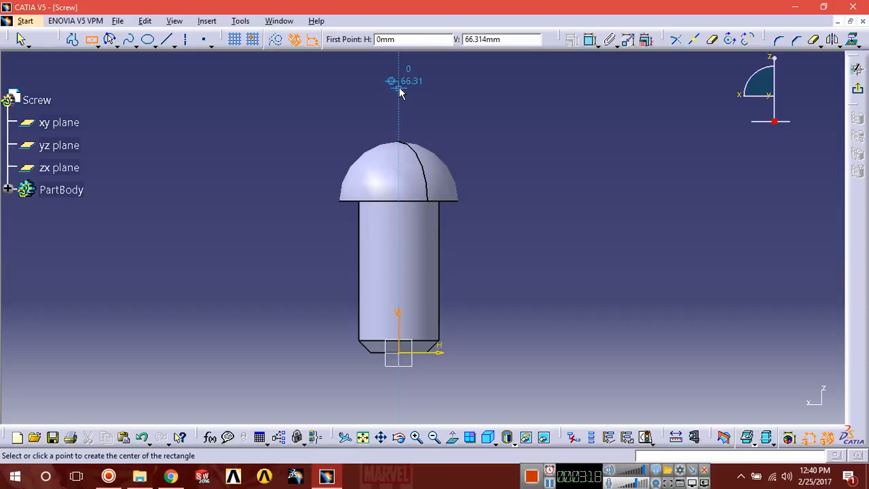
left_click(398, 81)
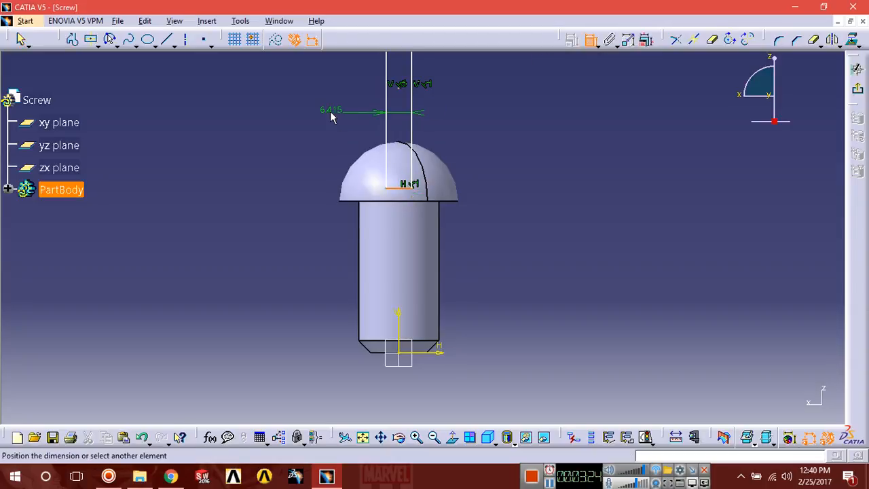
double_click(332, 110)
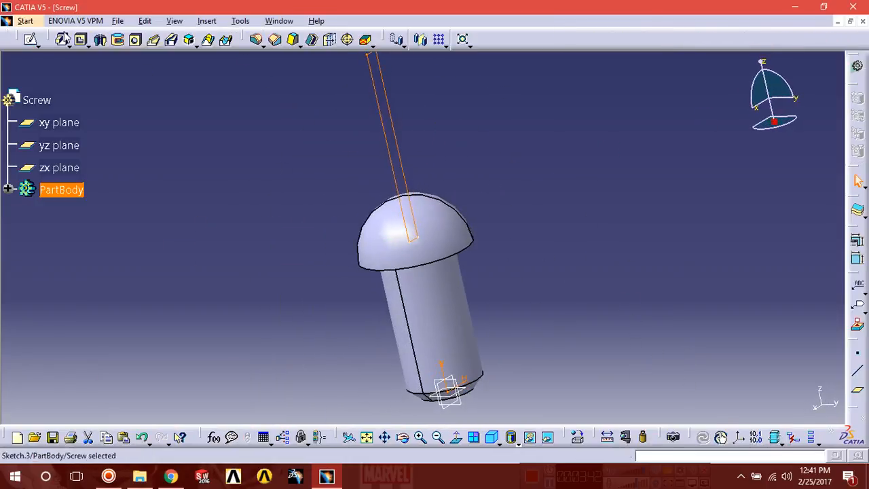
Step: Pocket Sketch.3 'Up to last' to cut the slot, inspect it, then open Save
left_click(81, 40)
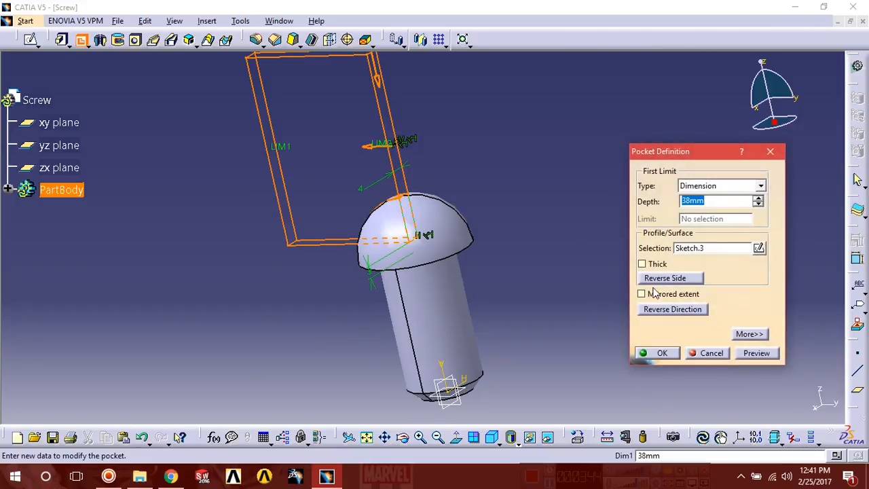
left_click(641, 293)
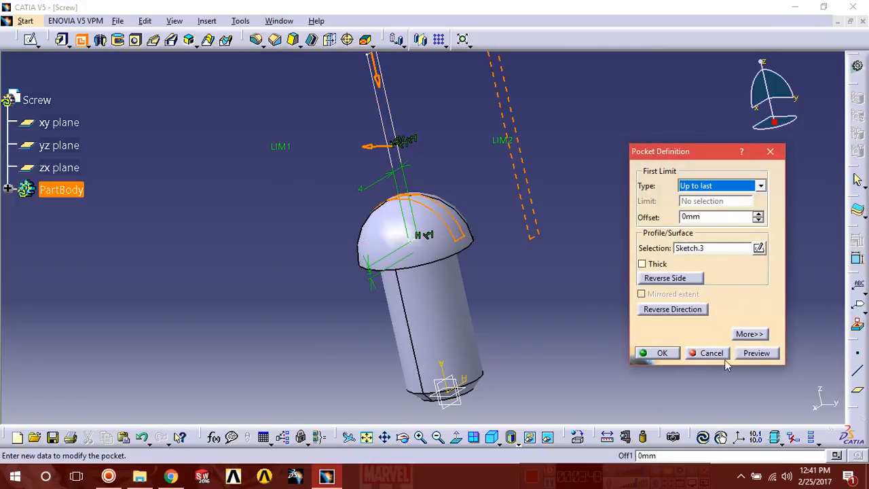
left_click(662, 353)
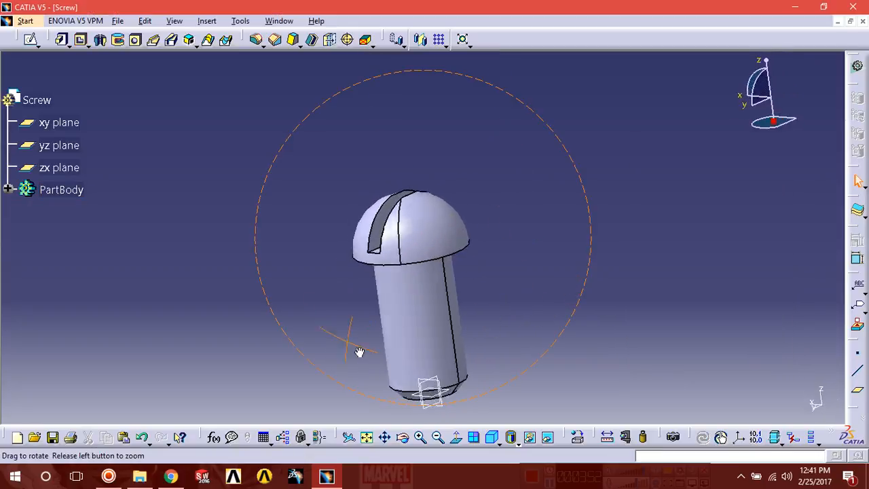
left_click_drag(360, 352, 516, 309)
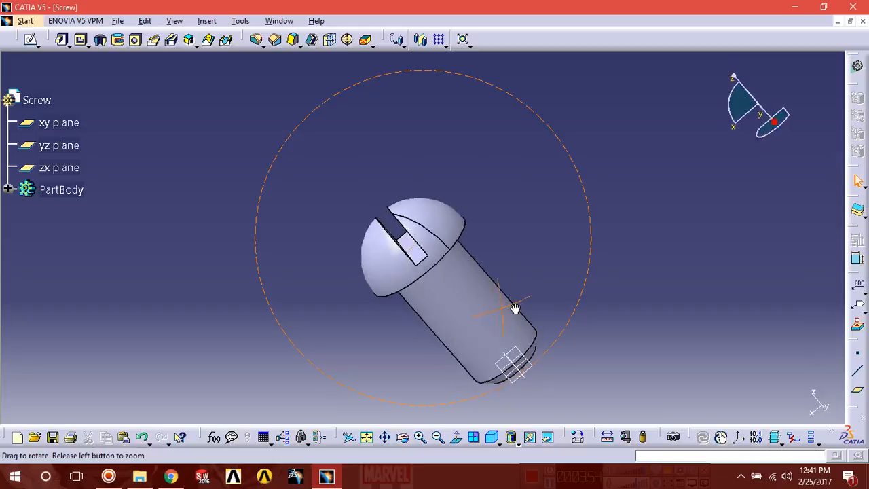
left_click_drag(517, 309, 445, 246)
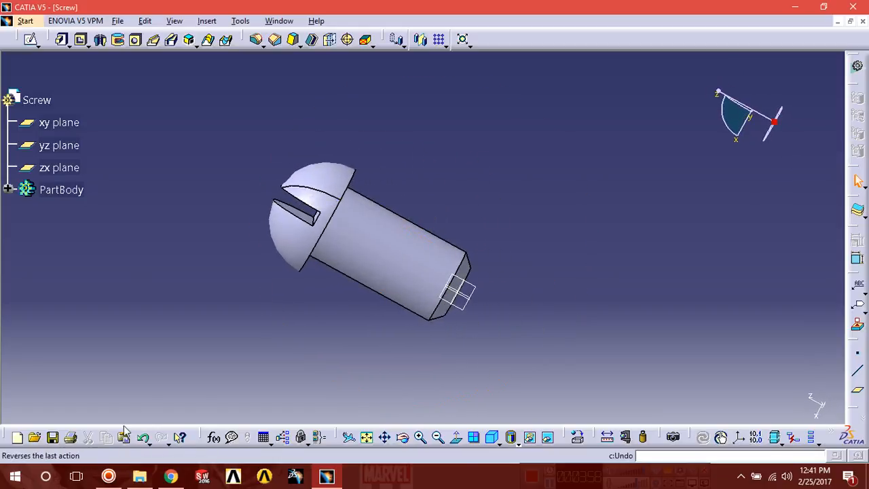
left_click(52, 438)
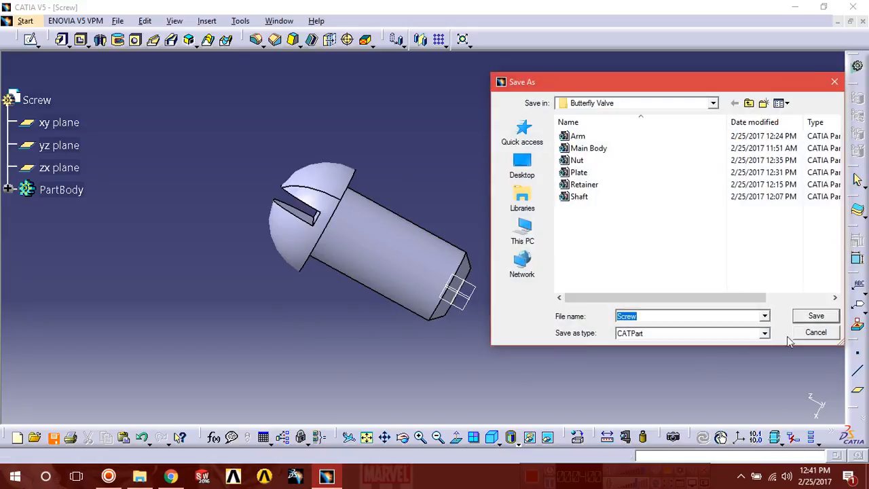